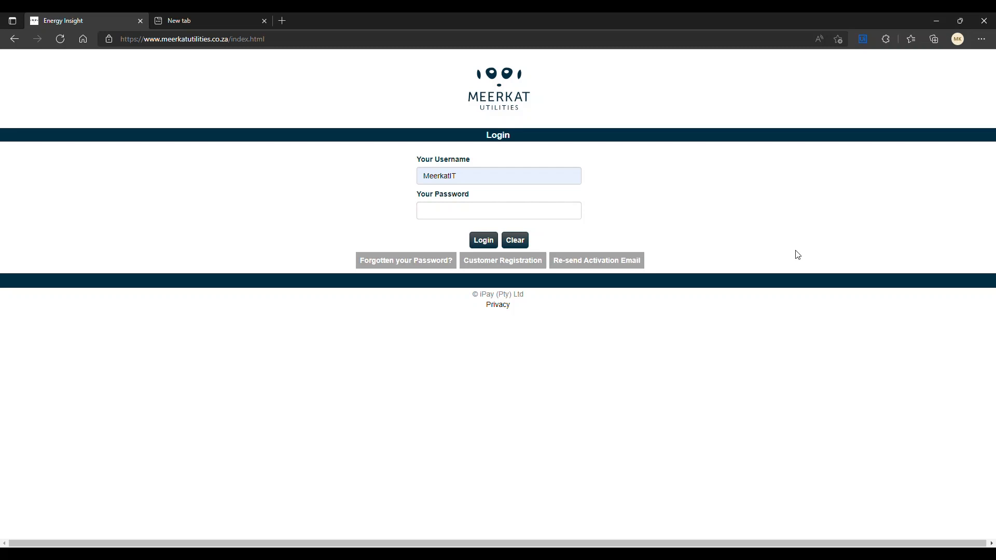
# Enter the MeerkatIT account password and log in to reach the Home page.
pyautogui.click(498, 210)
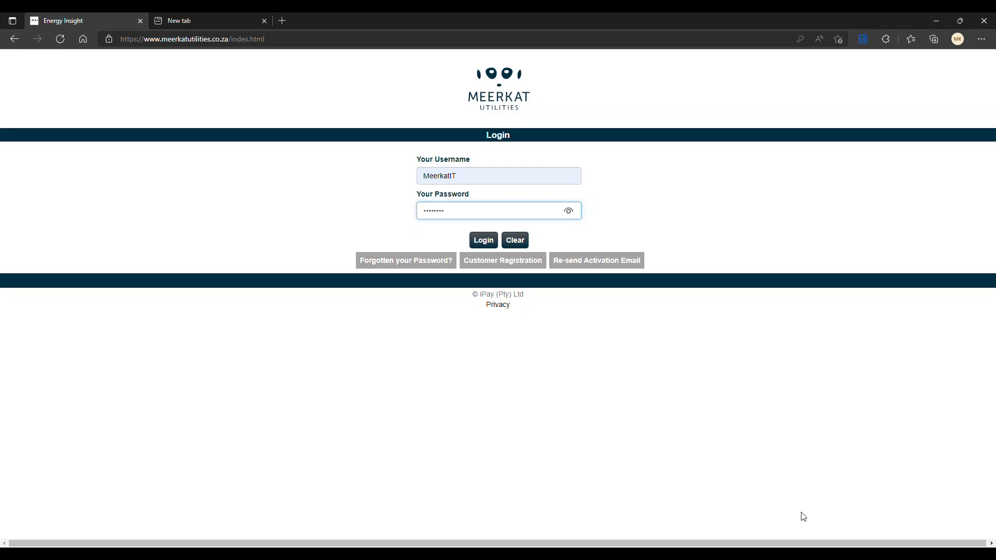
pyautogui.click(483, 240)
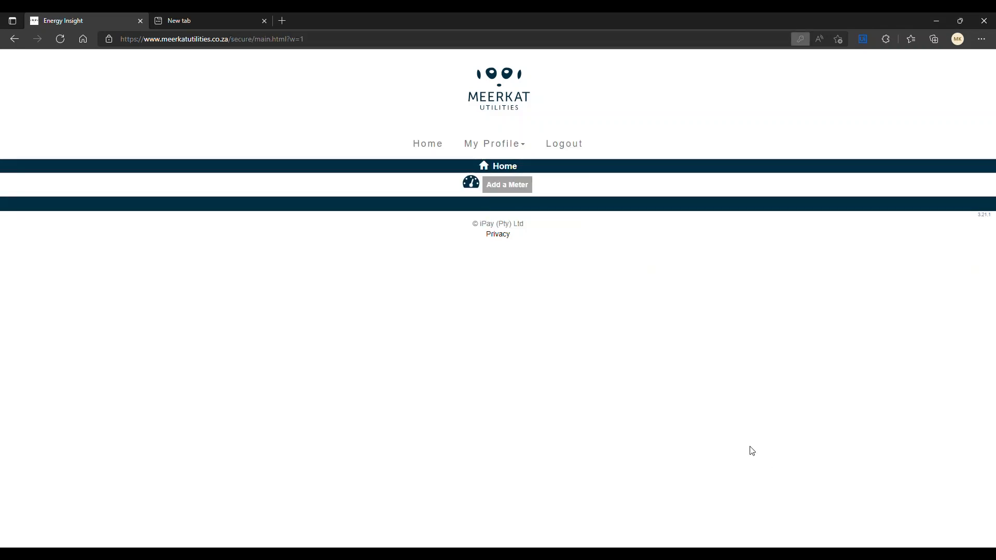
pyautogui.moveTo(726, 370)
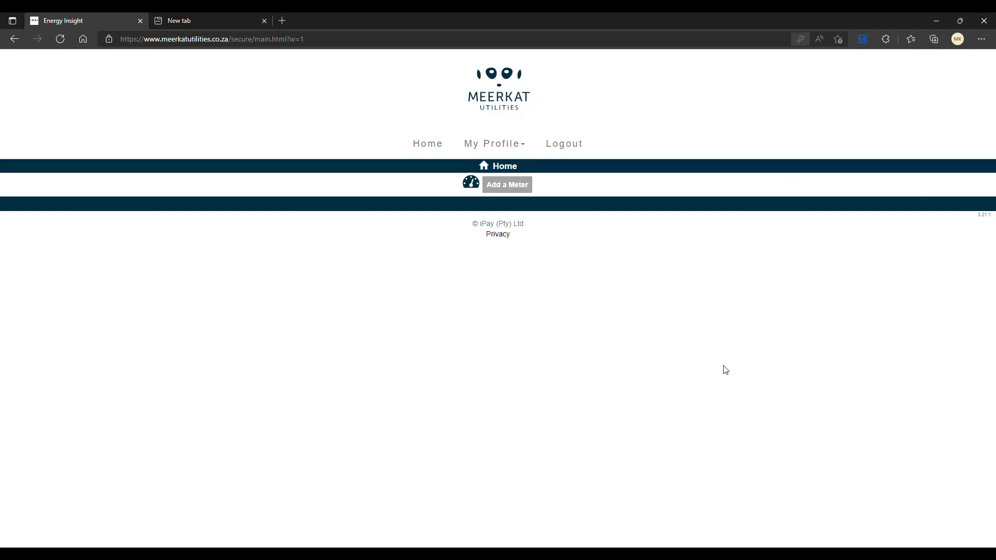
pyautogui.moveTo(595, 318)
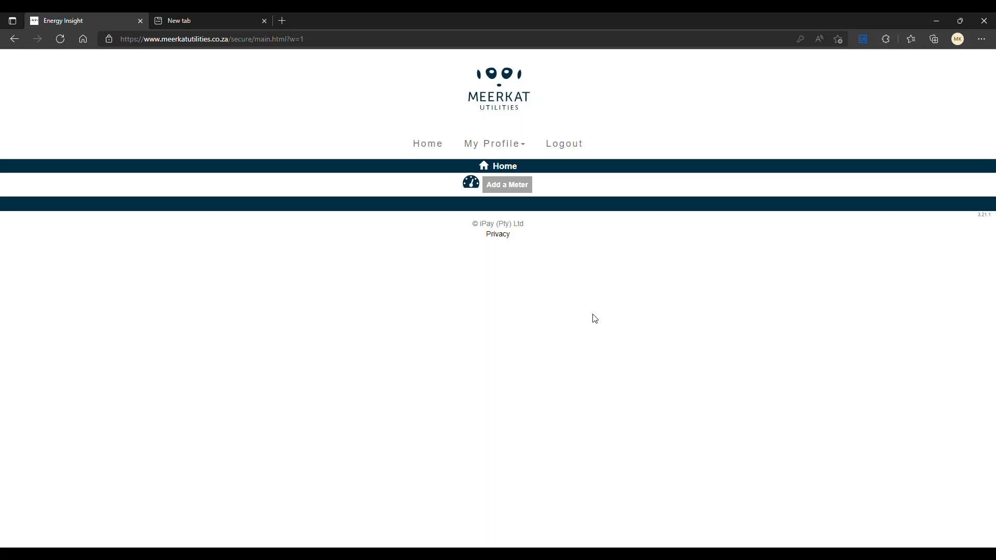
pyautogui.moveTo(342, 219)
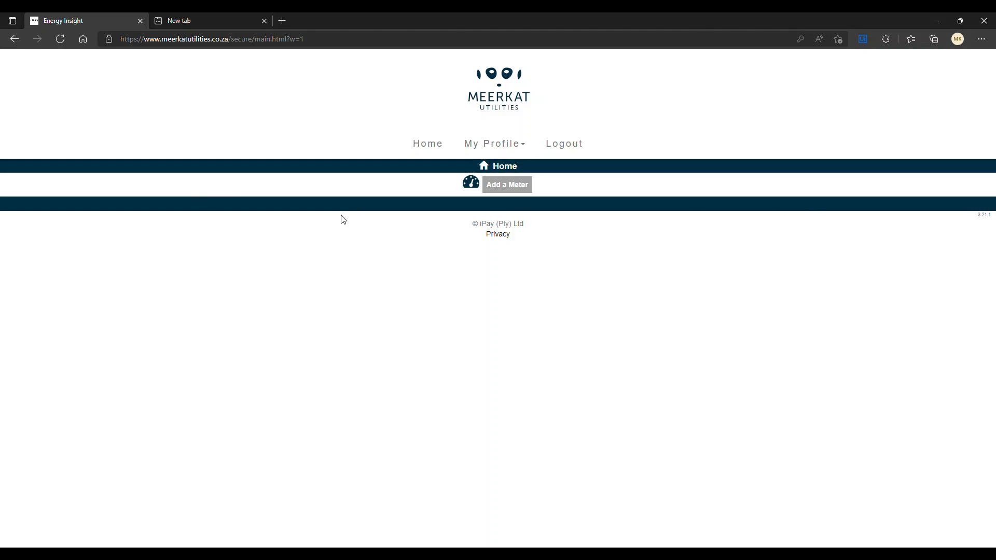
pyautogui.moveTo(534, 208)
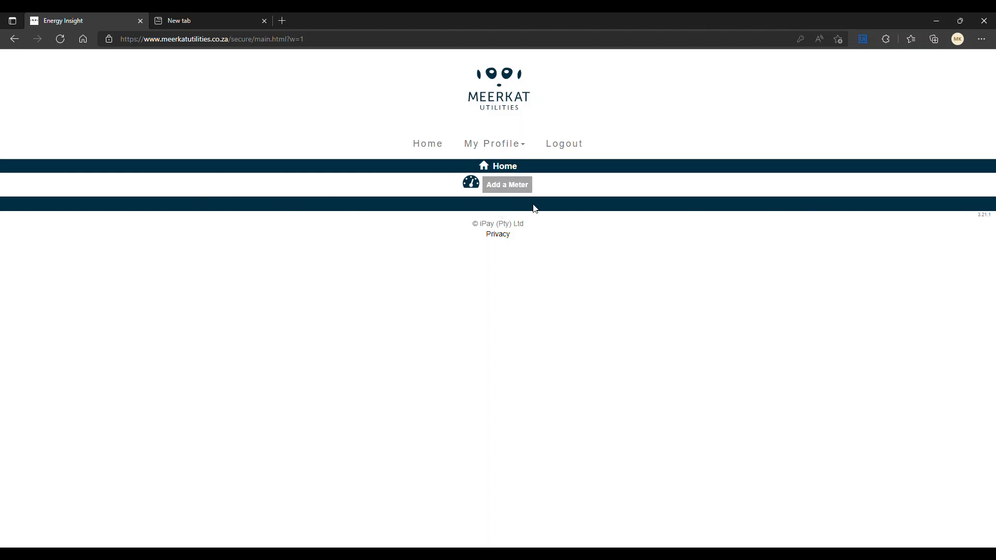
pyautogui.moveTo(507, 185)
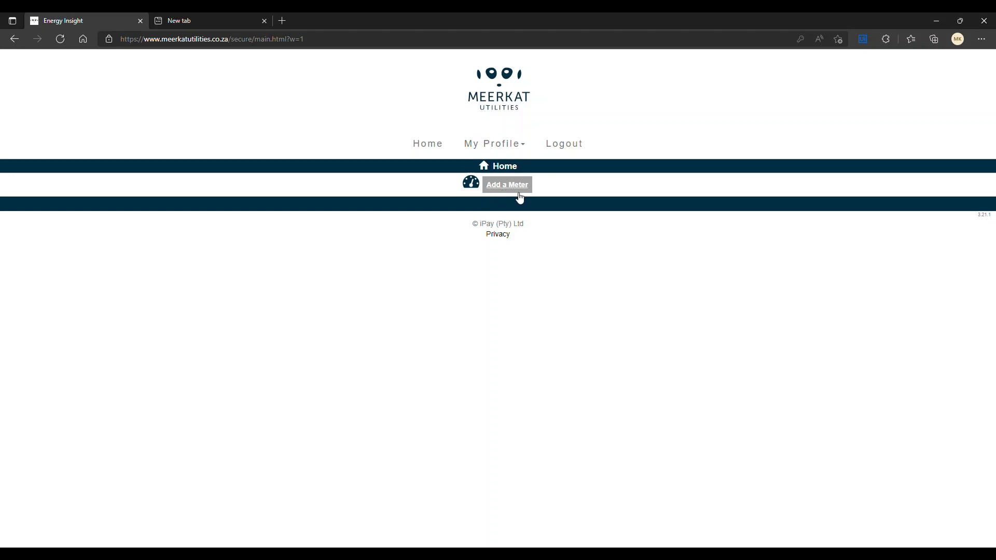
# Go from Home to the My Meters page via 'Add a Meter'.
pyautogui.click(506, 184)
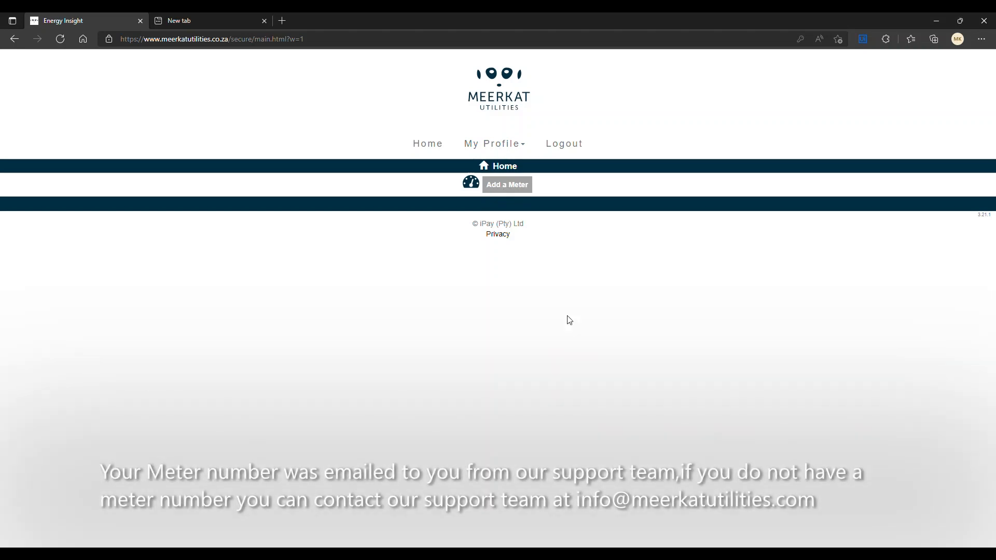
pyautogui.moveTo(507, 185)
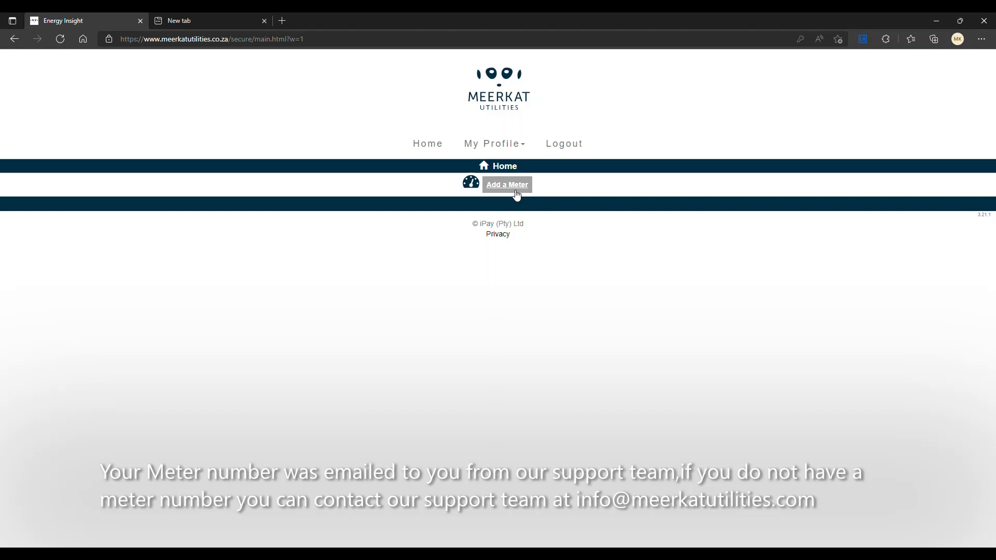
pyautogui.click(506, 185)
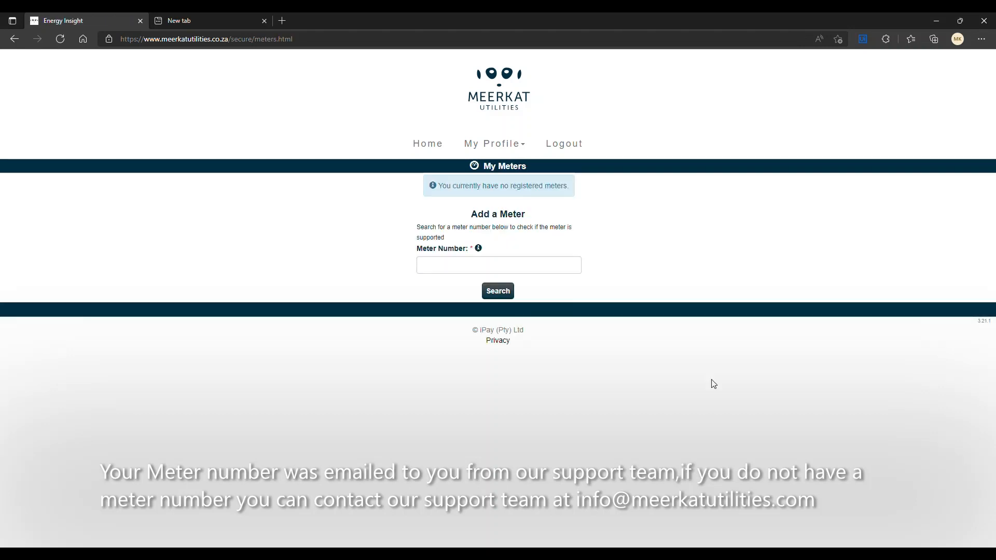
# Search meter number 07604198 to check whether it is a supported meter.
pyautogui.click(497, 265)
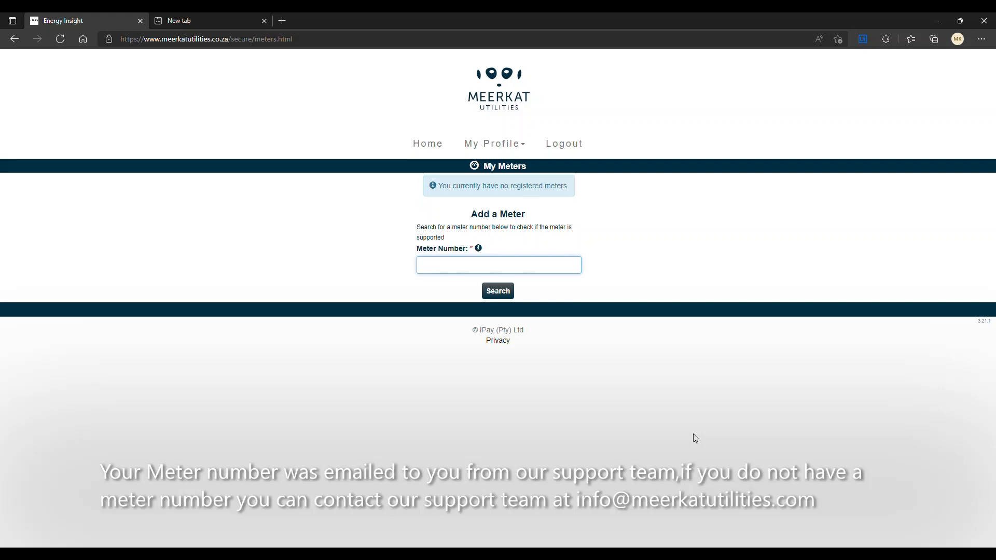
pyautogui.click(498, 265)
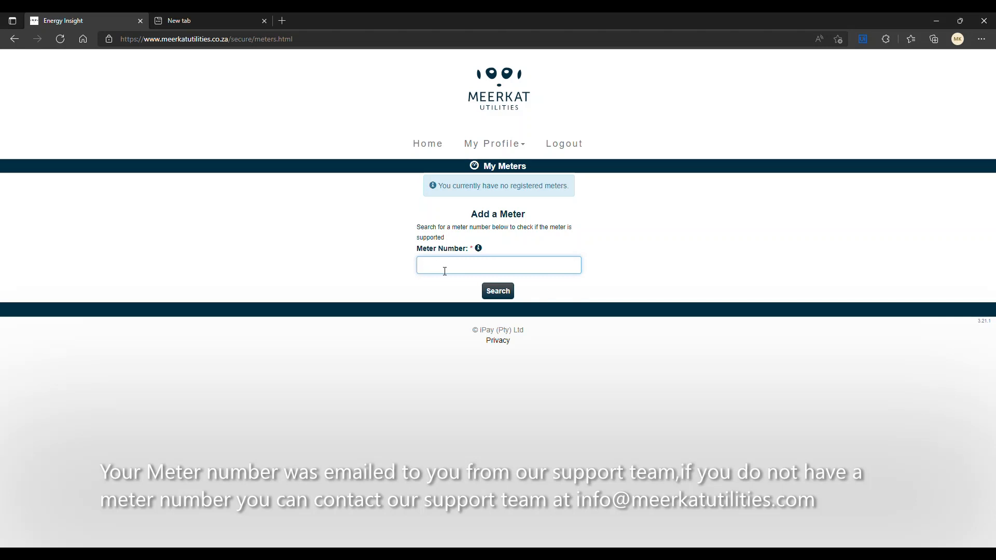
pyautogui.write('0760')
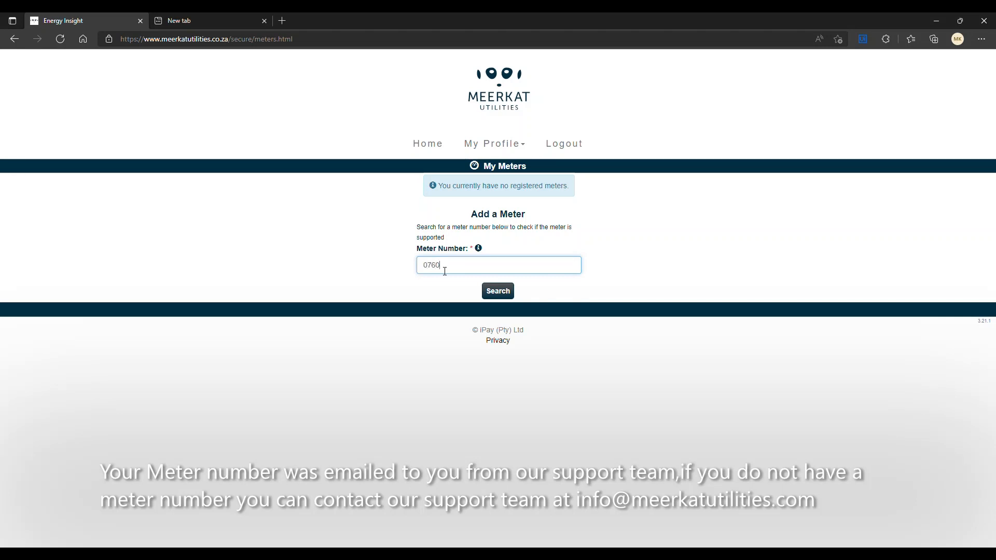
pyautogui.write('419')
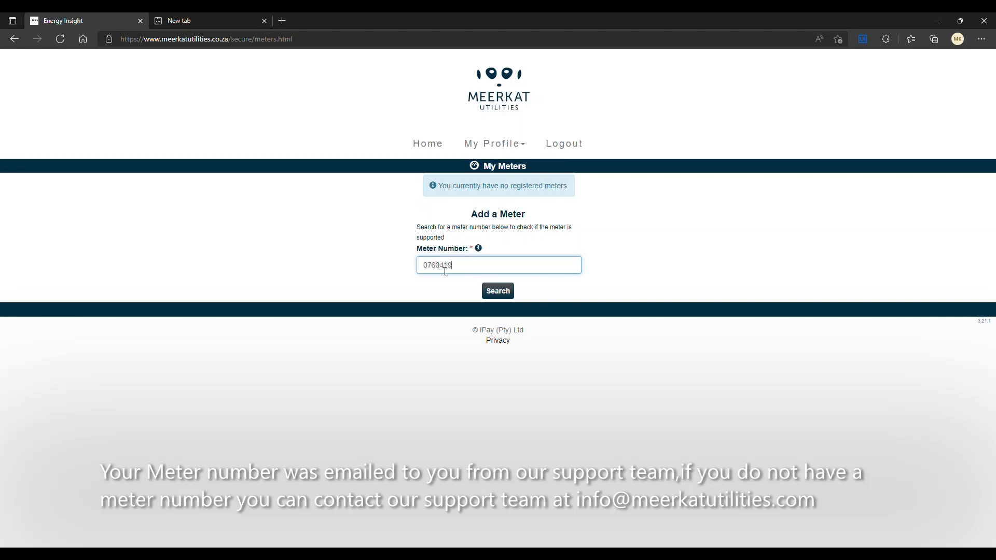
pyautogui.write('833')
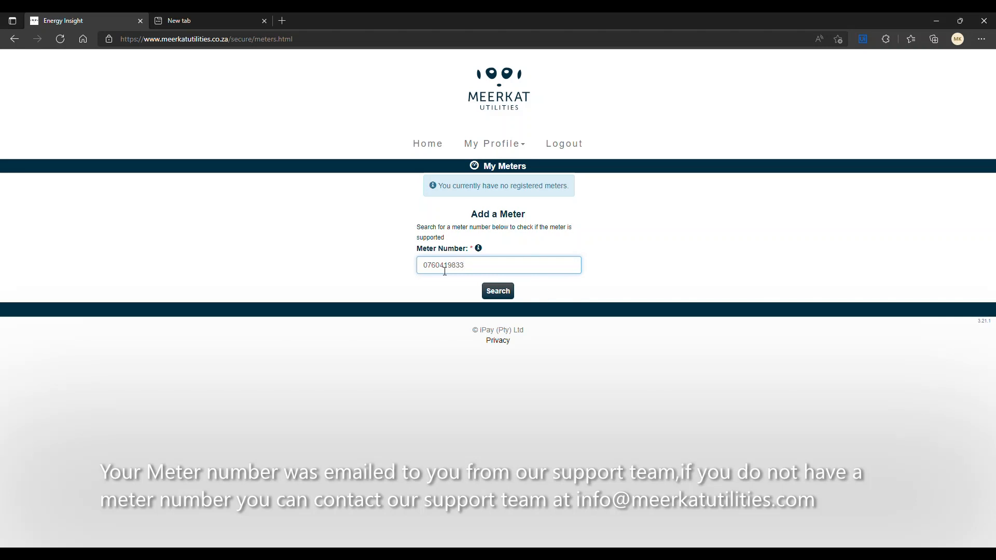
pyautogui.click(498, 291)
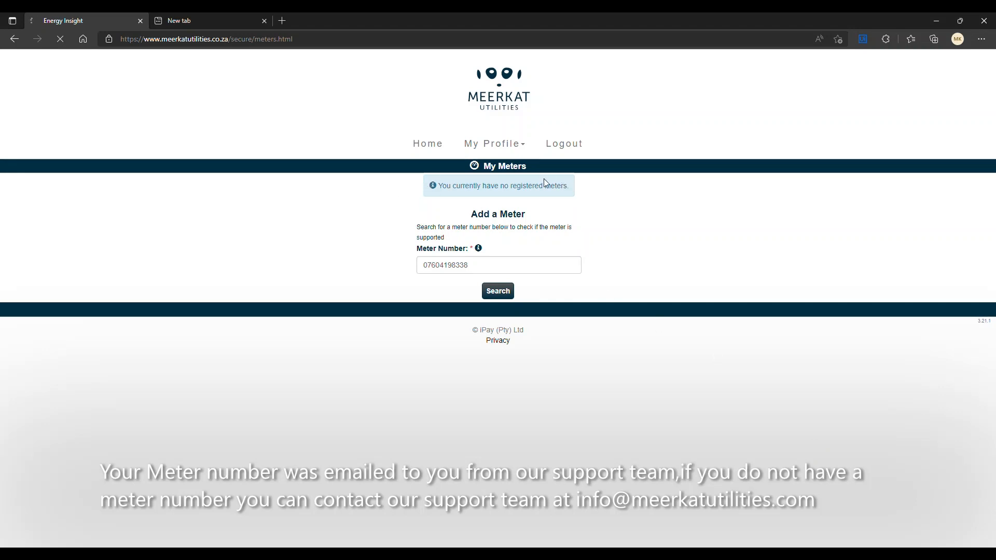
pyautogui.moveTo(625, 272)
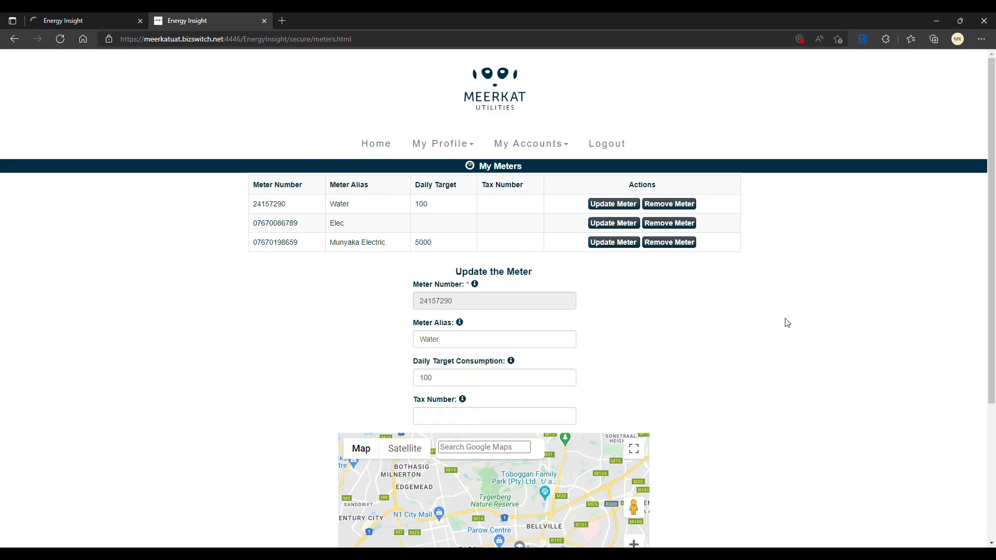
pyautogui.moveTo(332, 271)
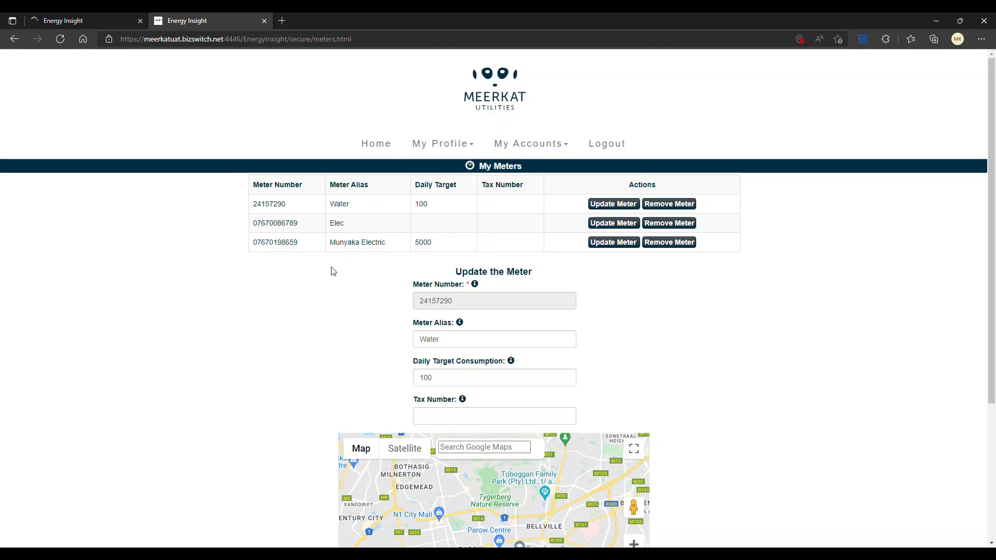
pyautogui.moveTo(272, 221)
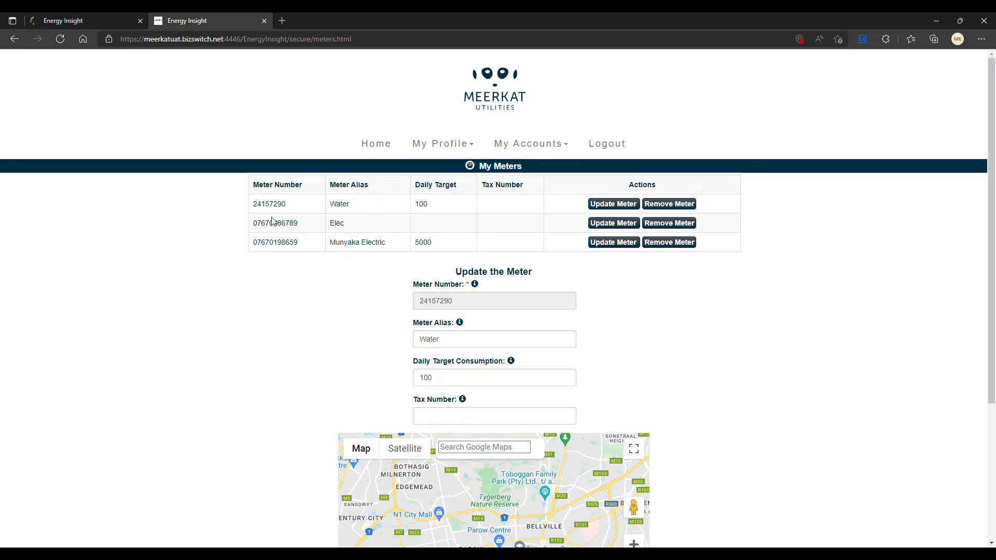
pyautogui.moveTo(403, 323)
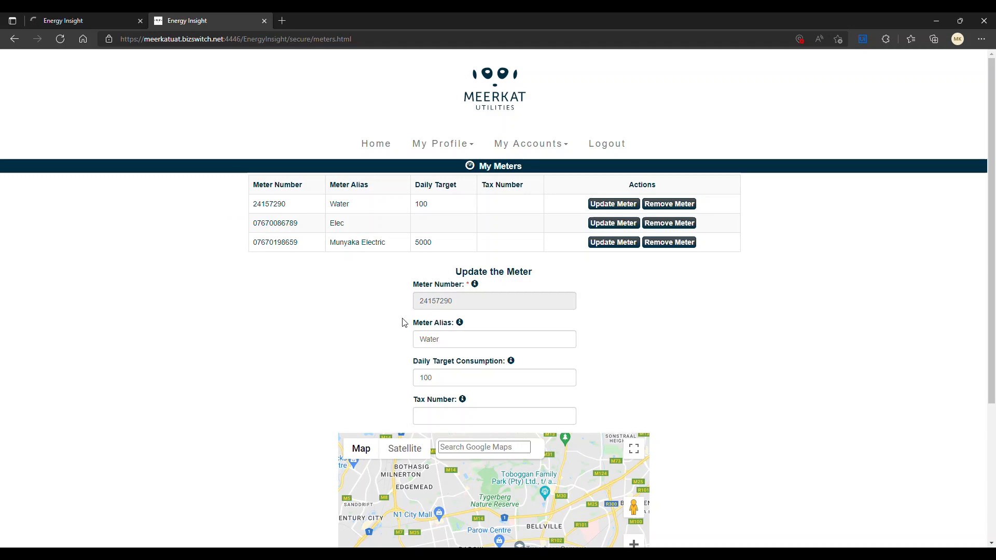
pyautogui.moveTo(567, 299)
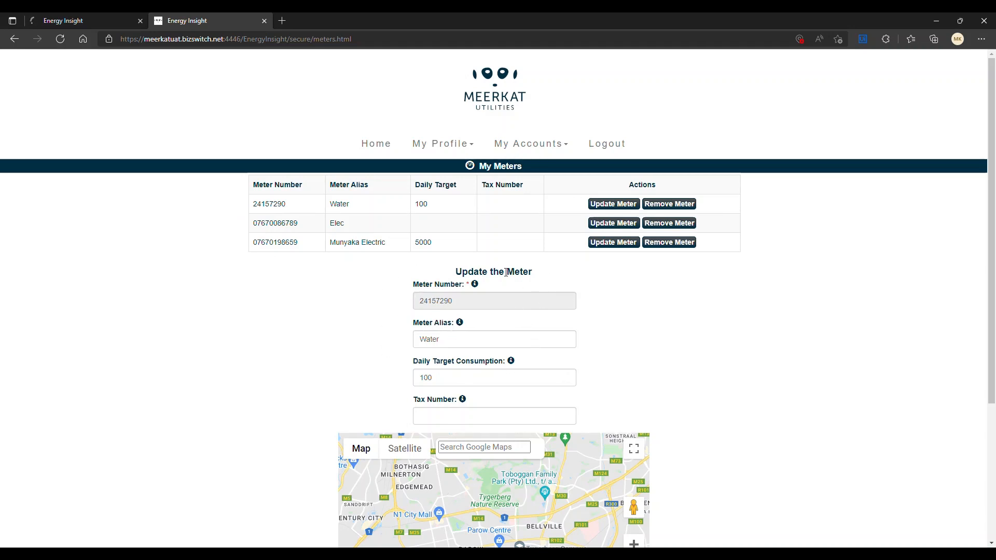
# Change meter 24157290's alias to 'Estate X Unit 123 Water' in the Update the Meter form.
pyautogui.tripleClick(494, 301)
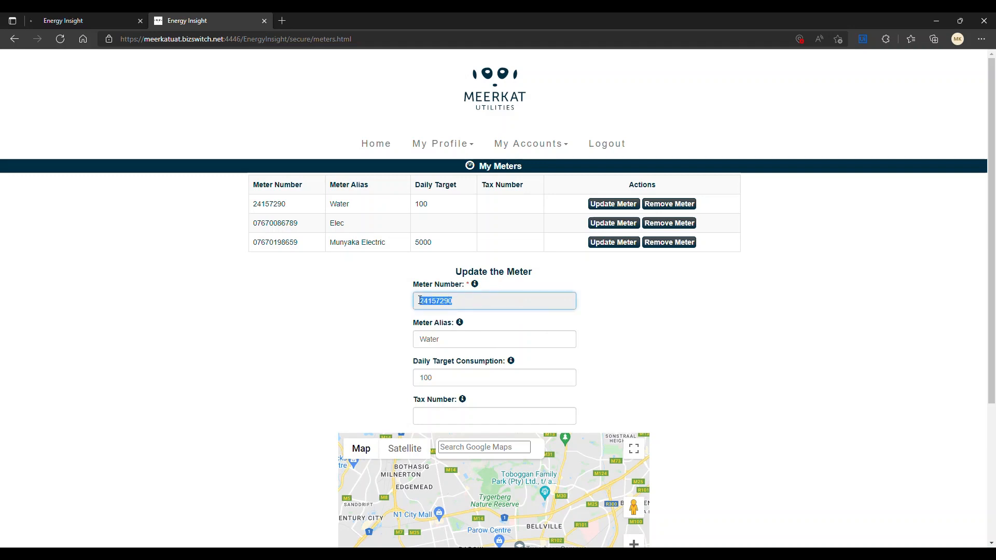
pyautogui.moveTo(387, 209)
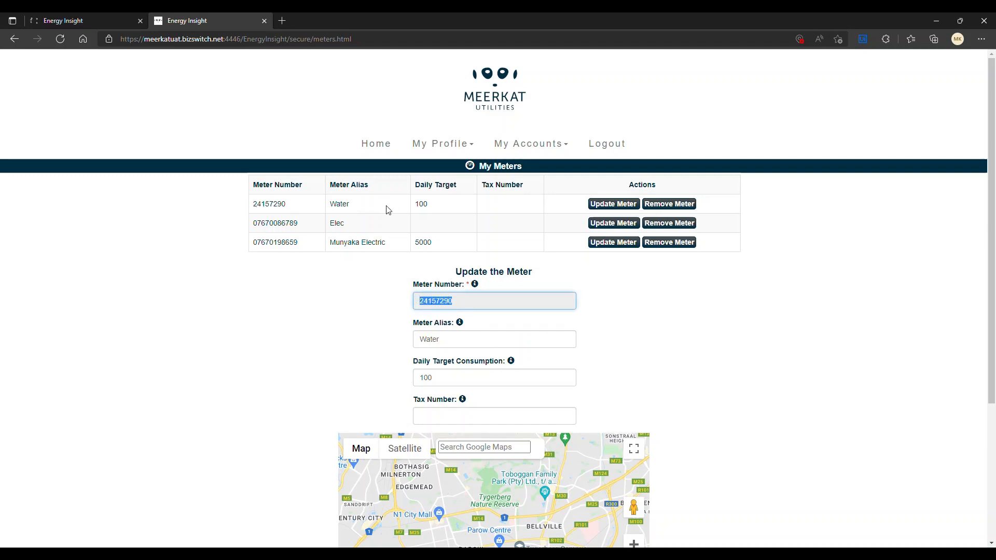
pyautogui.moveTo(485, 309)
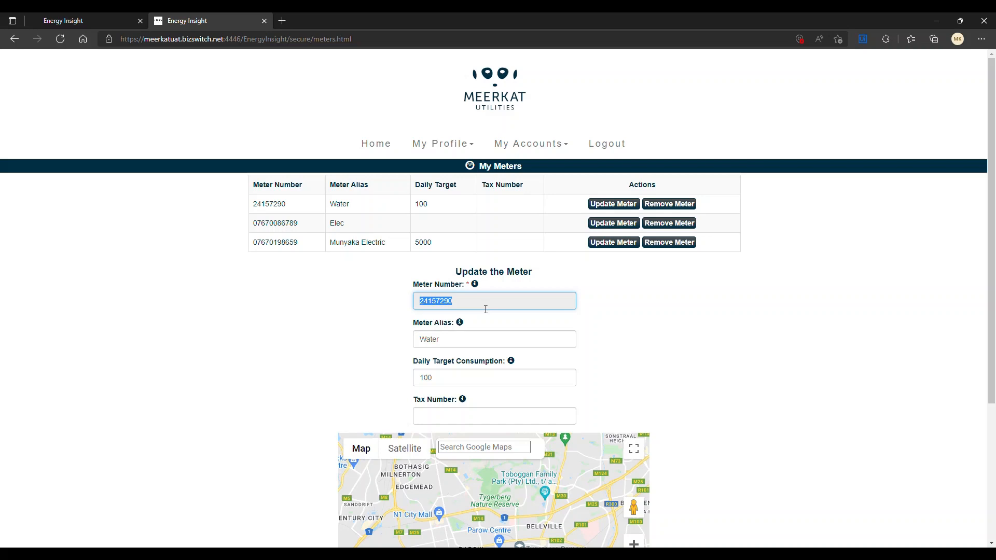
pyautogui.moveTo(467, 349)
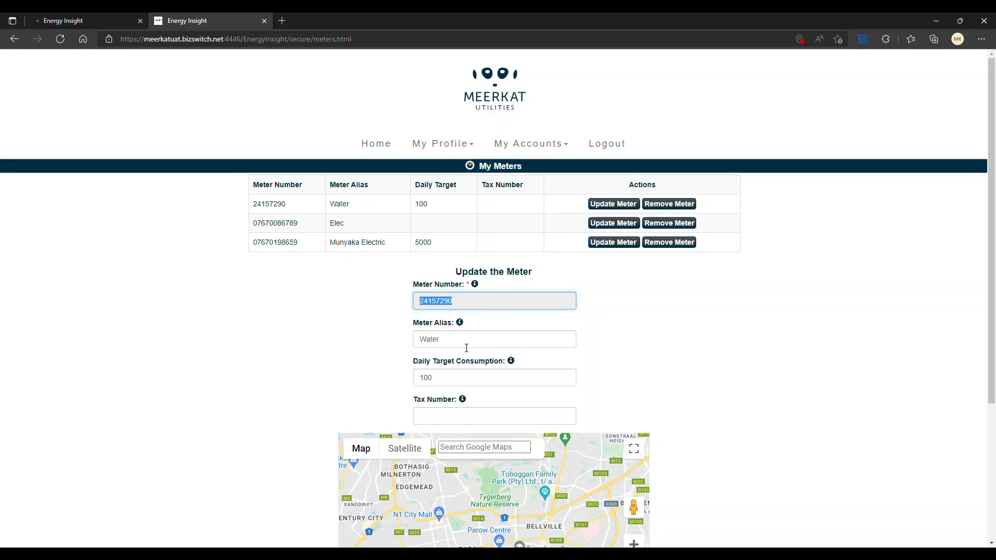
pyautogui.click(493, 339)
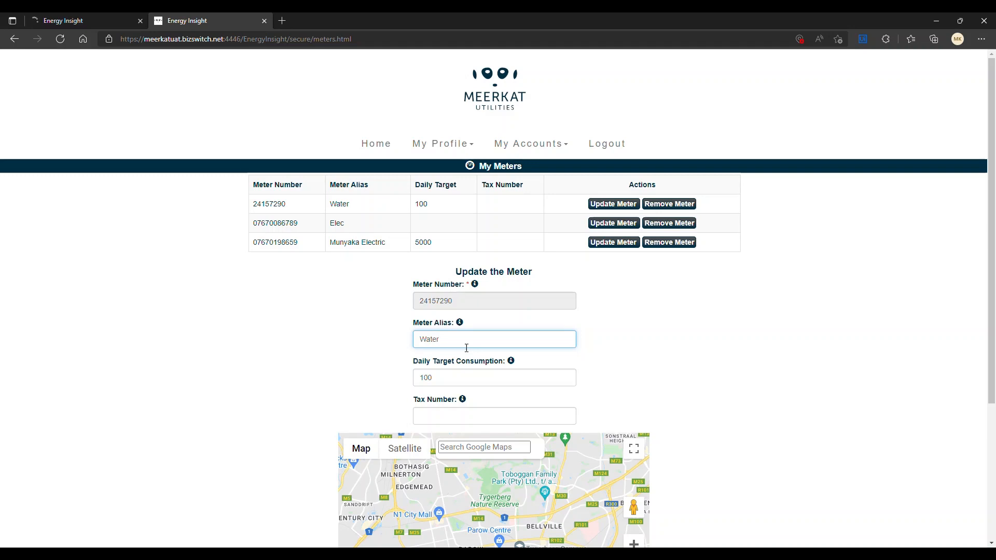
pyautogui.write('-')
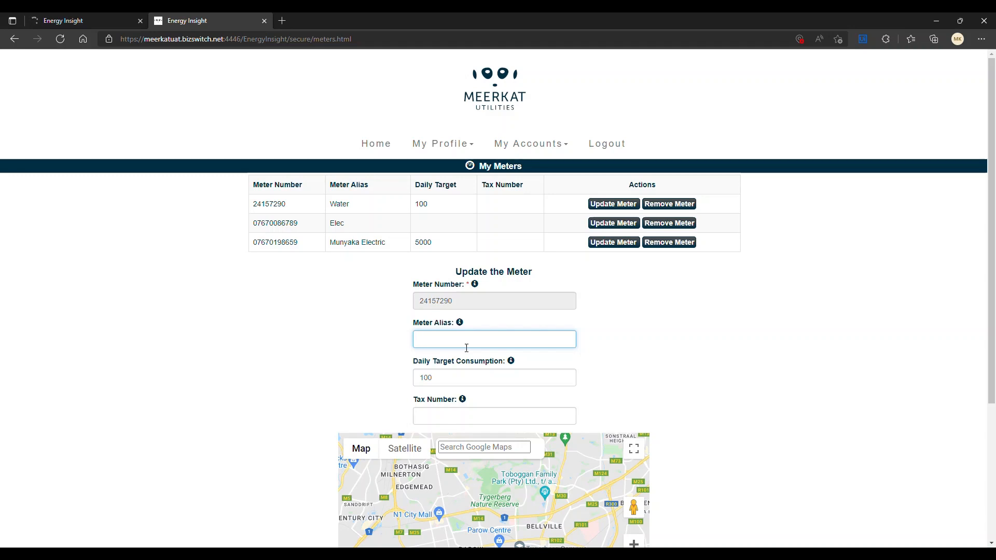
pyautogui.write('Estate')
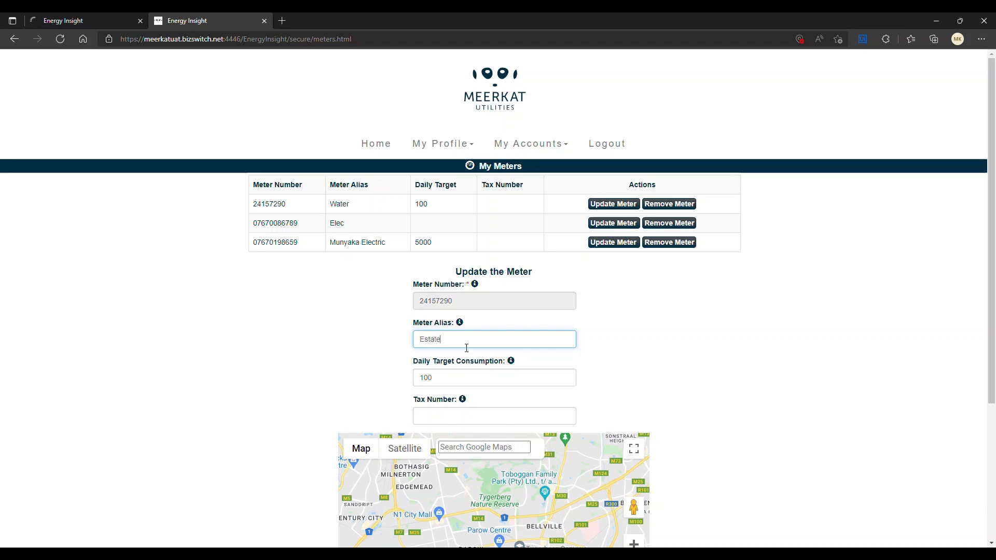
pyautogui.write('X U')
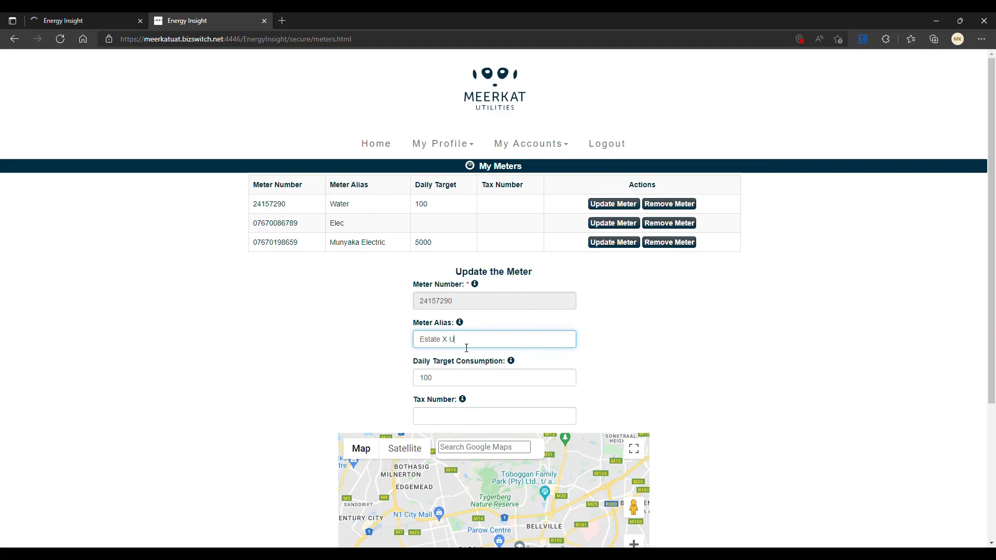
pyautogui.write('nit 12')
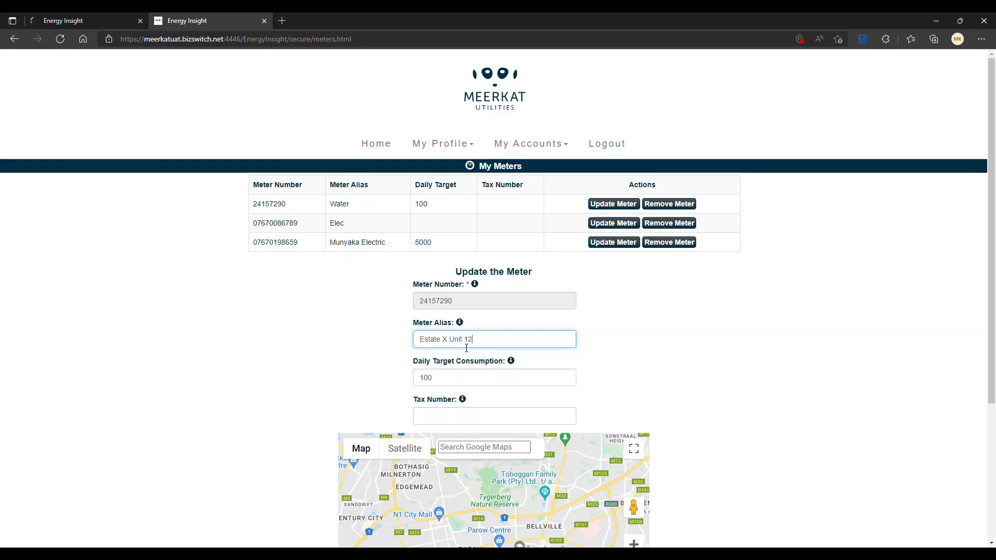
pyautogui.write('3 Wa')
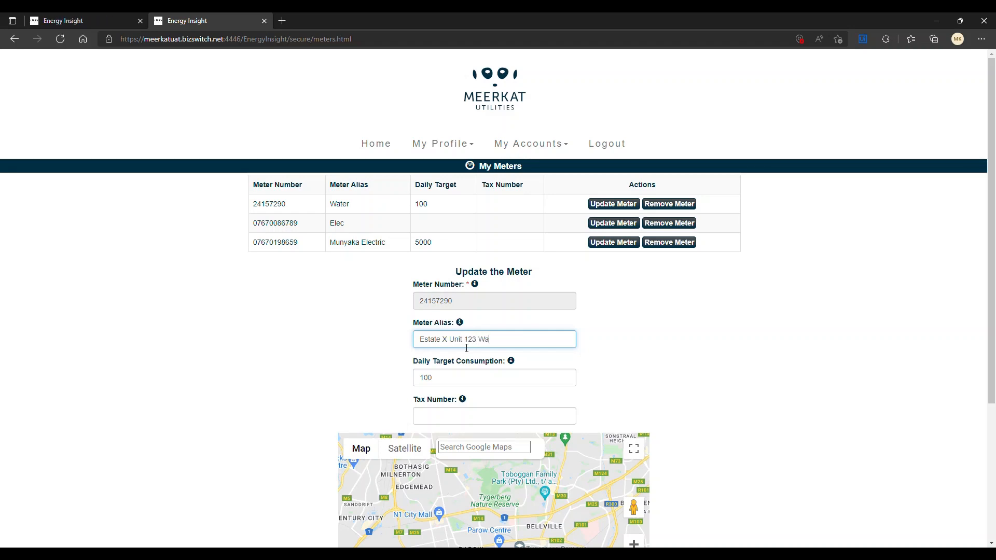
pyautogui.write('ter')
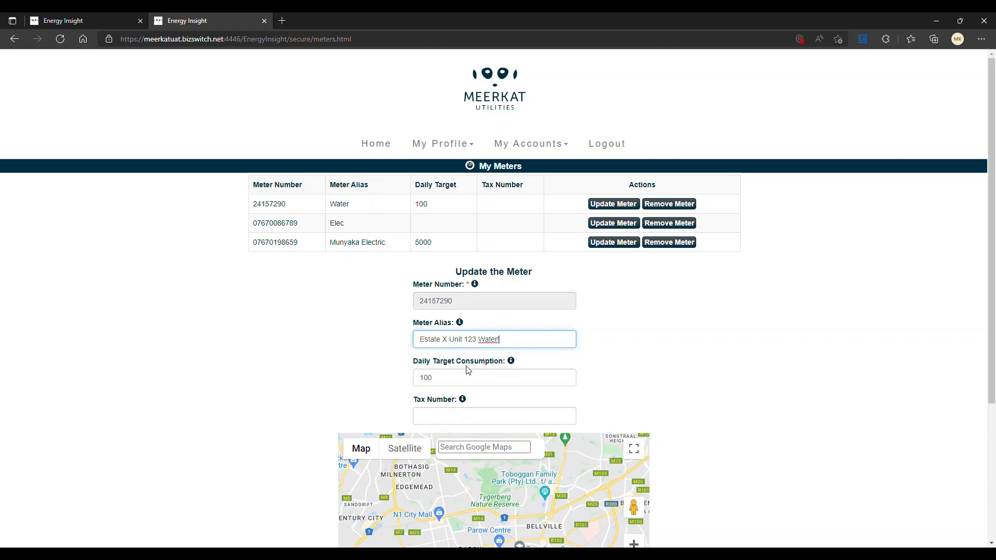
# Set the meter's daily target consumption to 90 instead of 100.
pyautogui.click(488, 378)
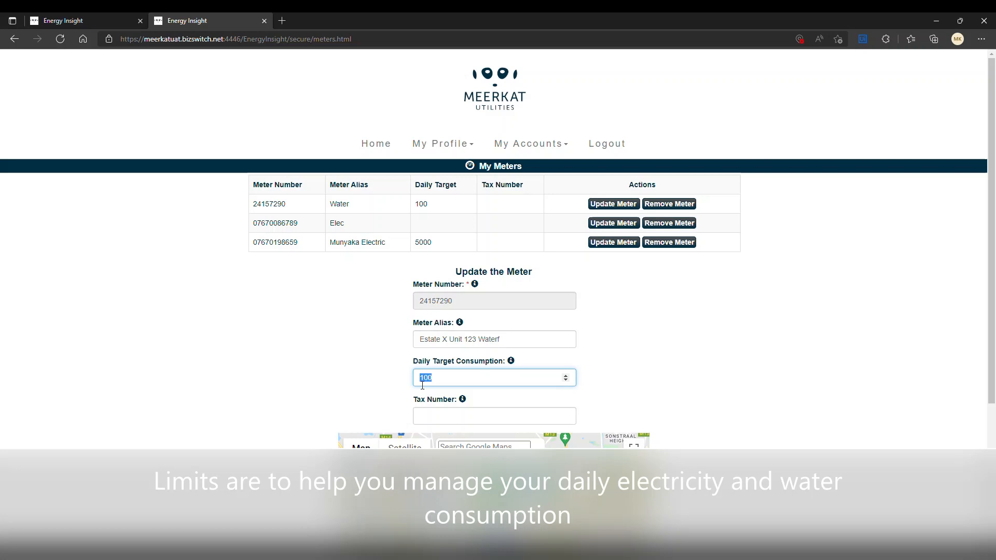
pyautogui.write('90')
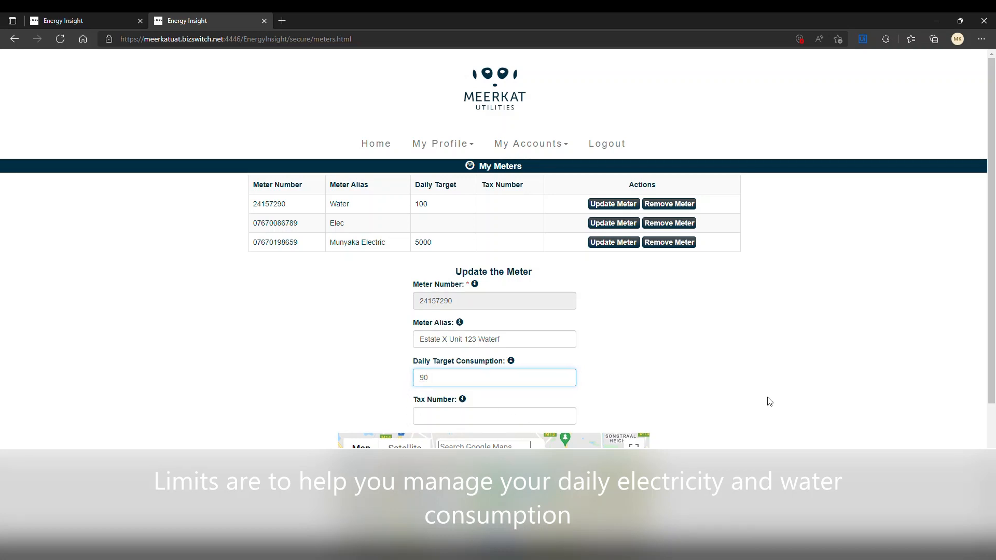
pyautogui.click(494, 338)
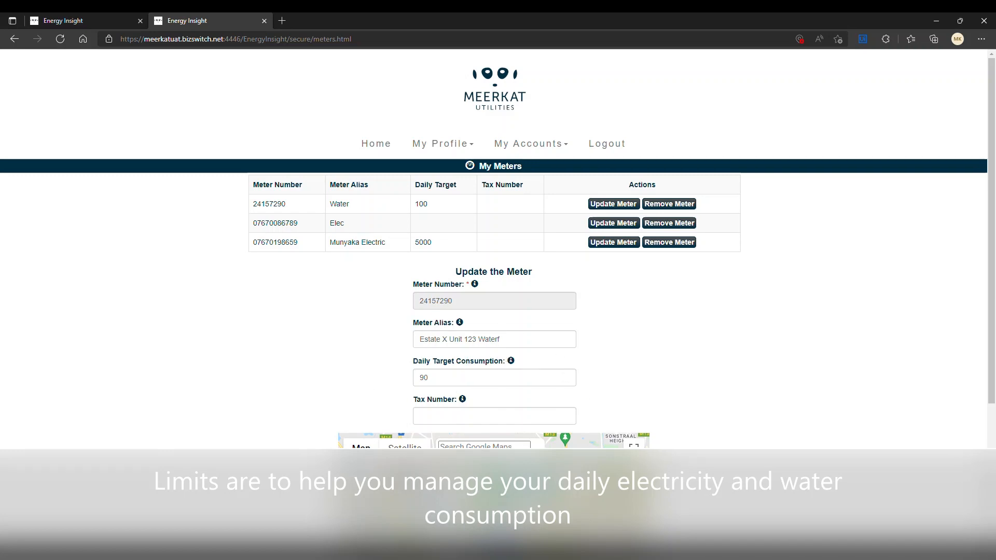
# Save the updated meter details with the Update button and head back toward Home.
pyautogui.scroll(-3)
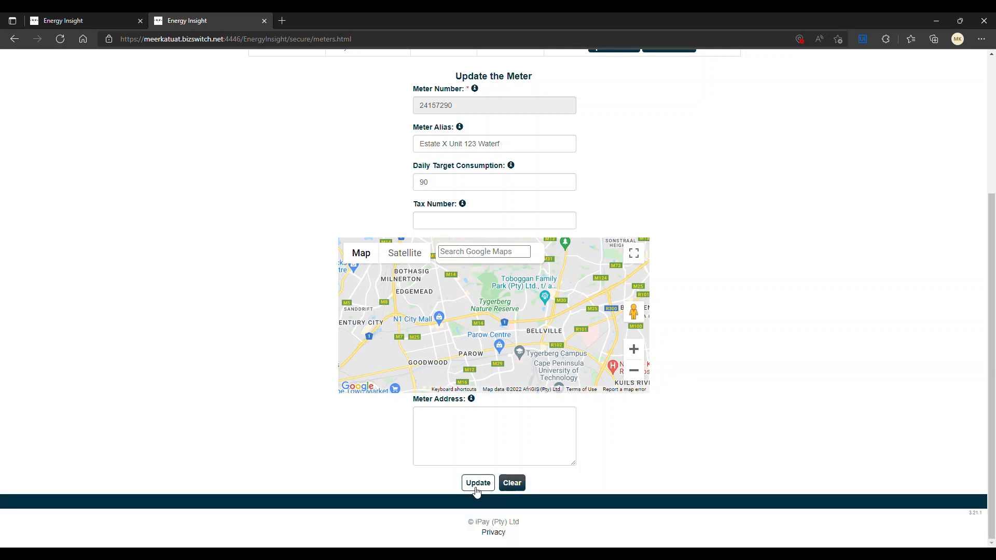
pyautogui.click(477, 482)
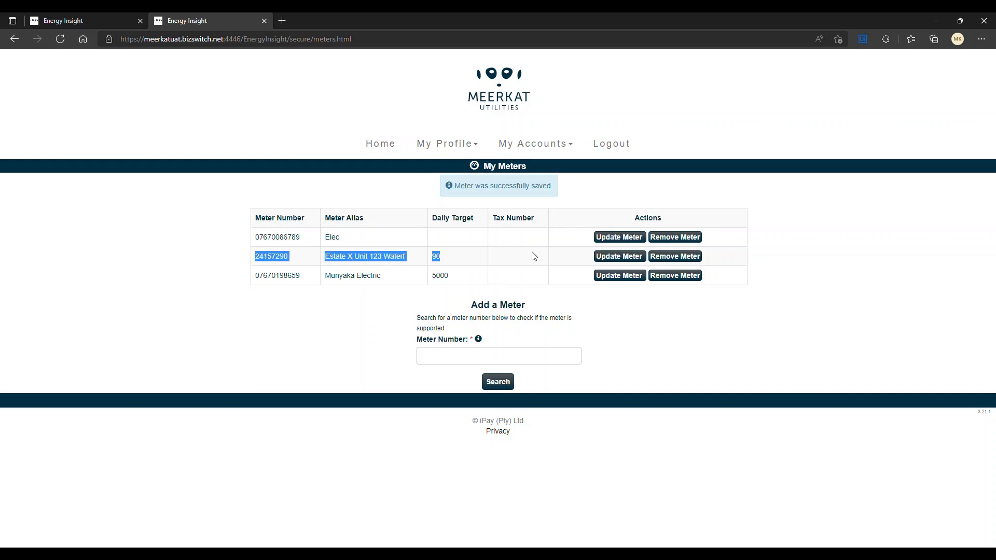
pyautogui.moveTo(638, 263)
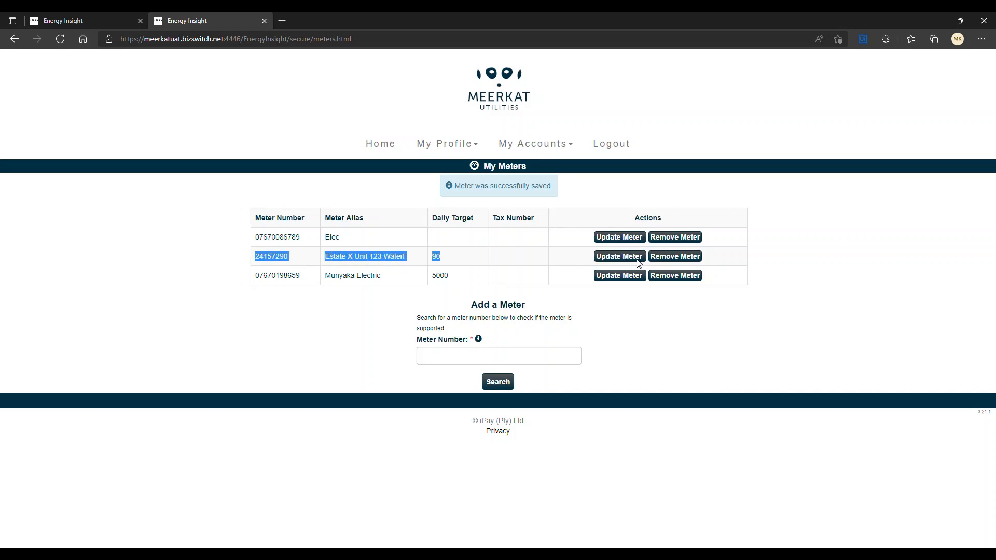
pyautogui.moveTo(651, 298)
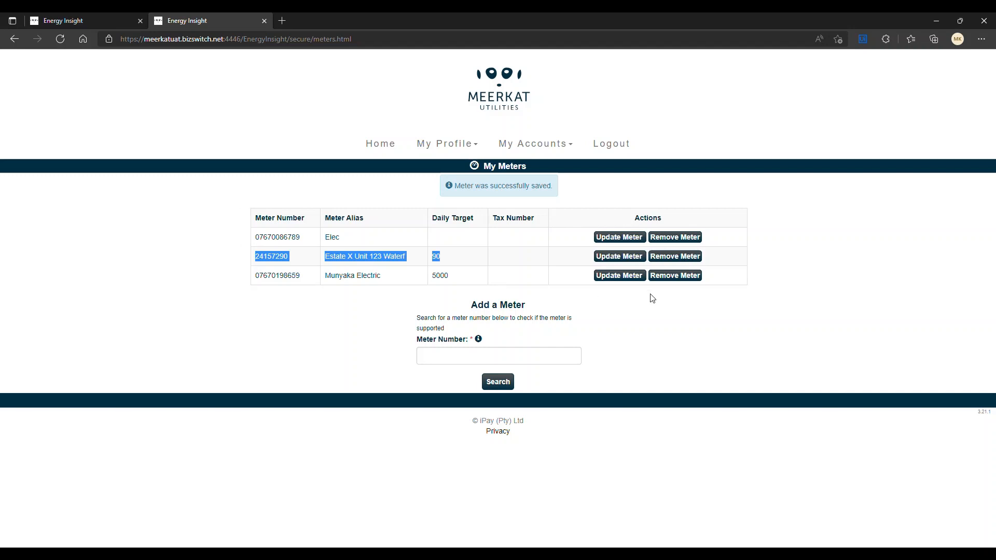
pyautogui.click(380, 144)
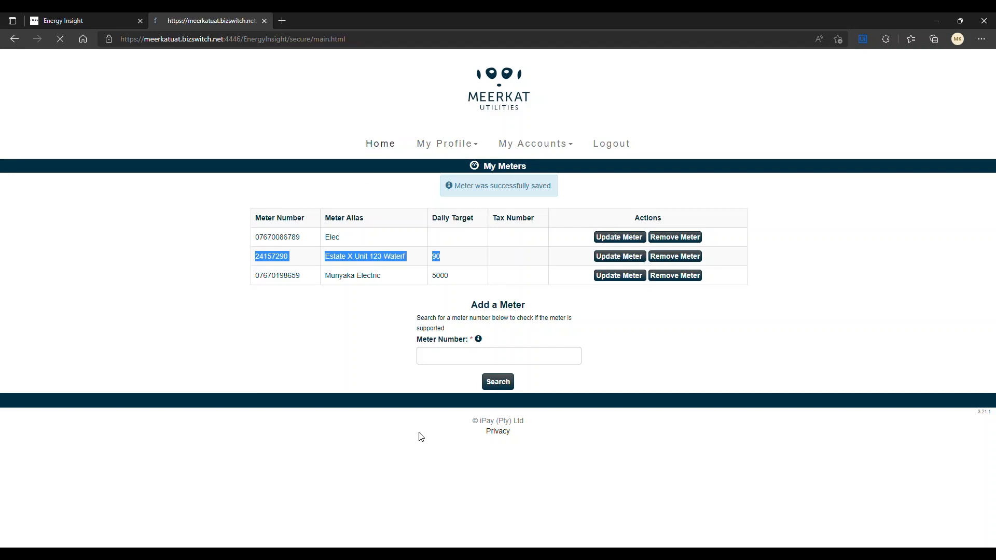
# Show the Home overview with the water meter card at 57.00 L of its 90.00 L target.
pyautogui.click(380, 143)
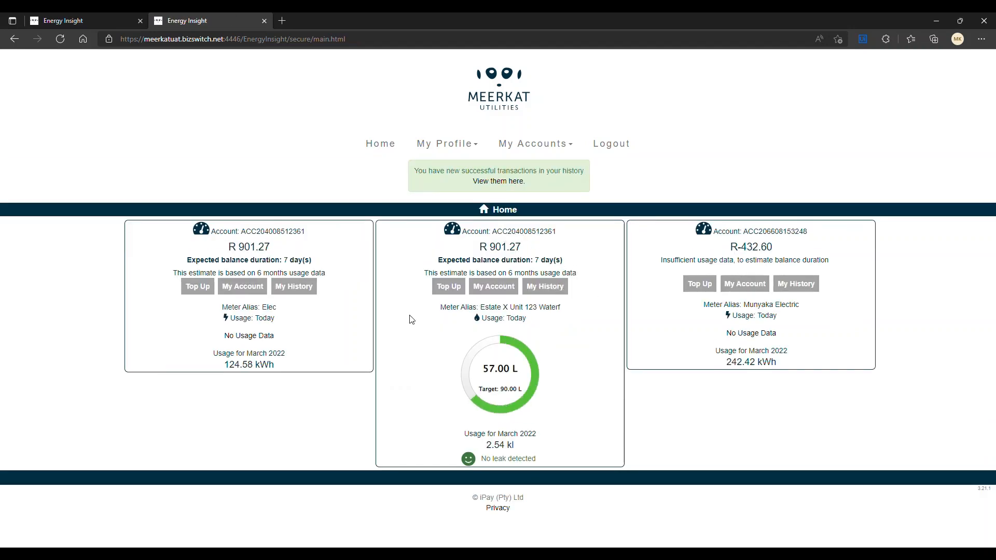
pyautogui.moveTo(445, 386)
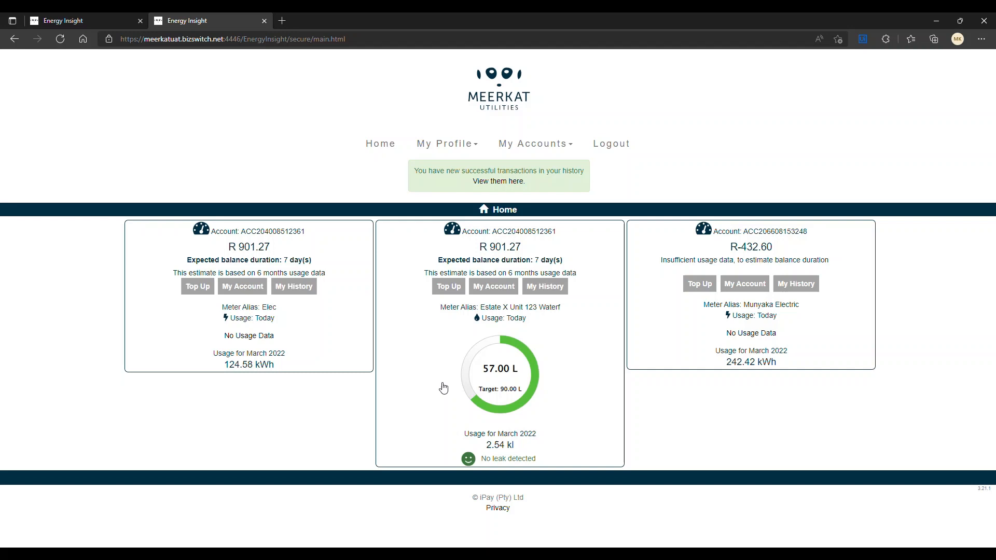
pyautogui.moveTo(440, 152)
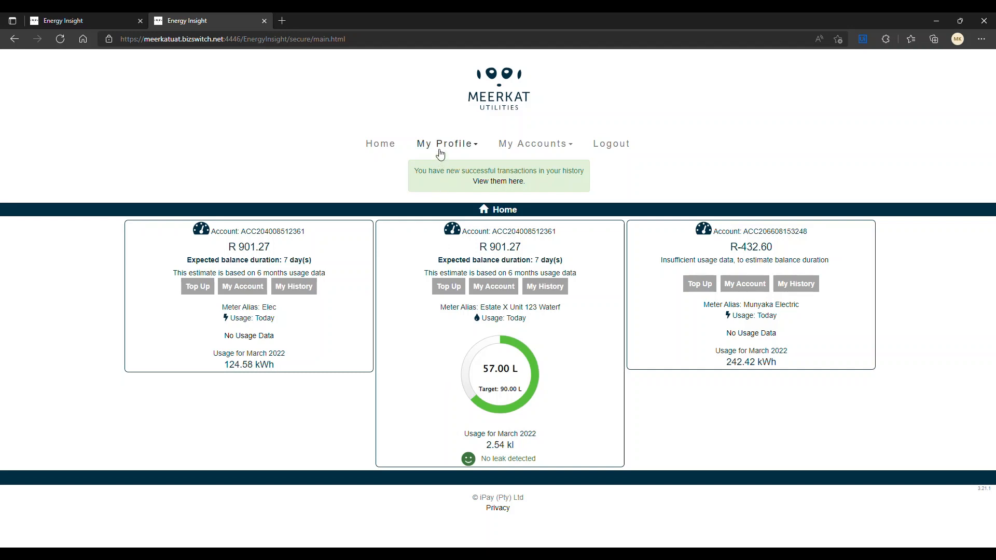
# Use the My Profile menu to list My Meters, showing 24157290 as 'Estate X Unit 123 Waterf', target 90.
pyautogui.click(446, 143)
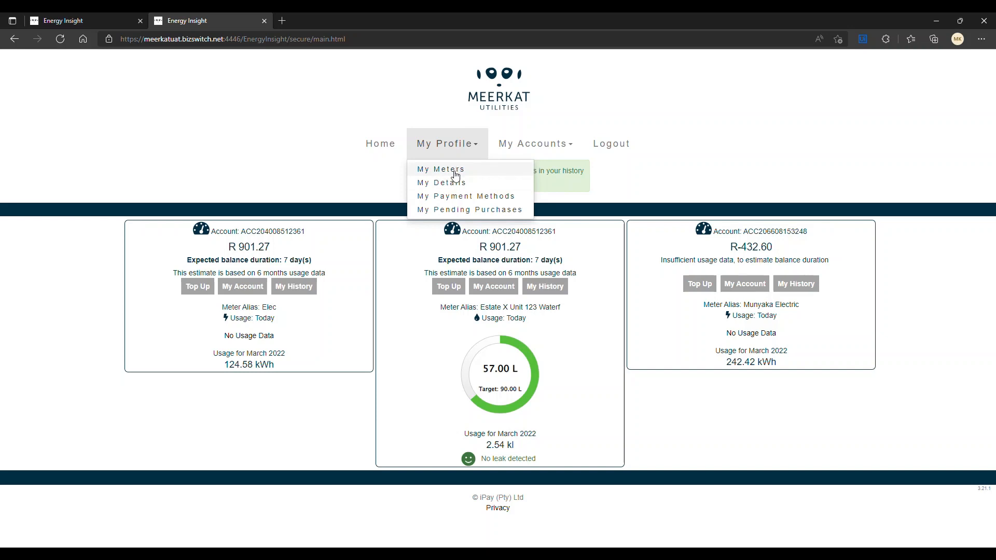
pyautogui.click(440, 169)
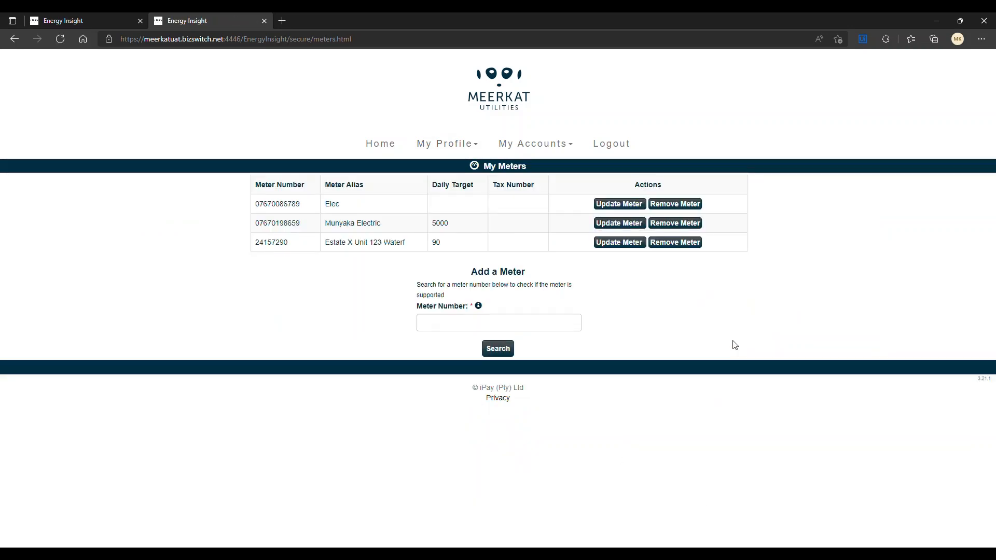
pyautogui.moveTo(351, 318)
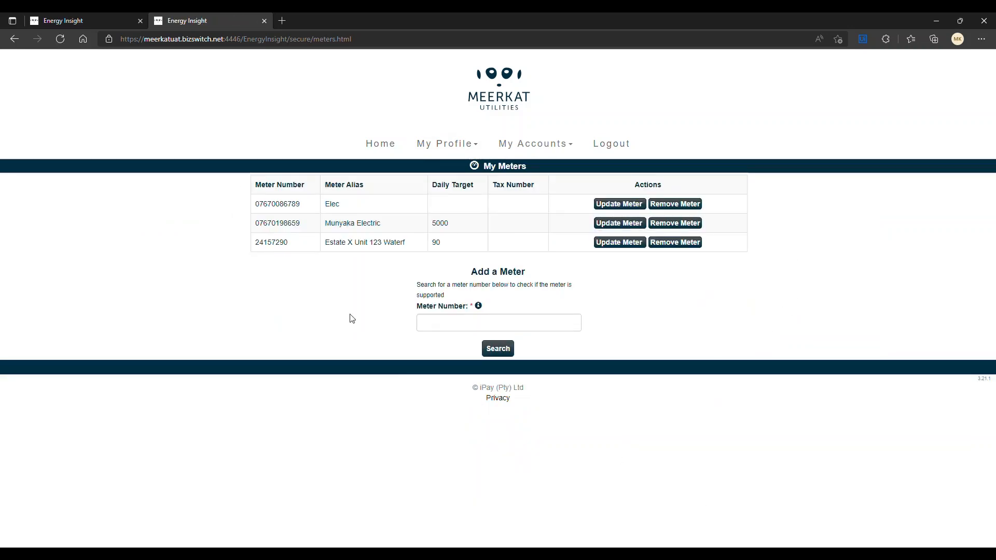
pyautogui.moveTo(619, 242)
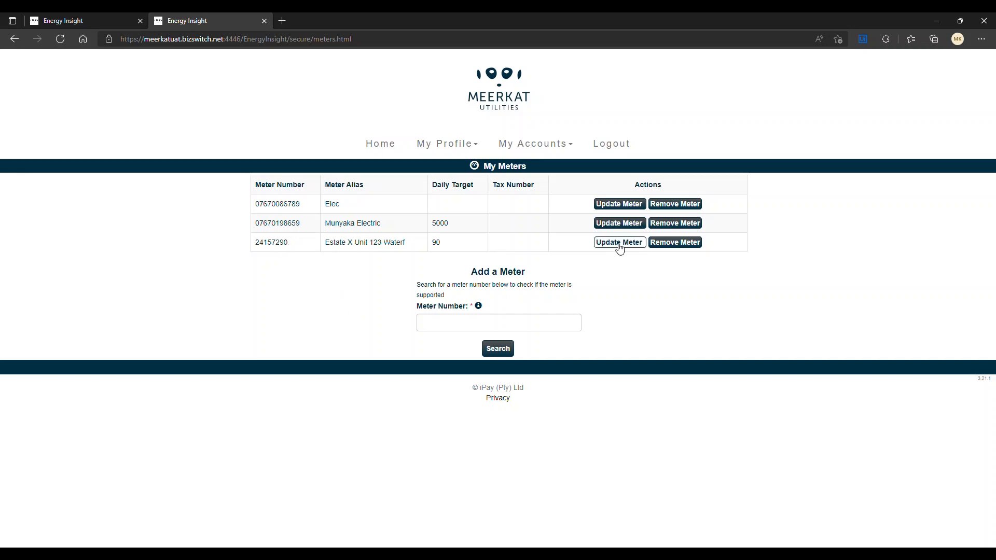
pyautogui.moveTo(438, 310)
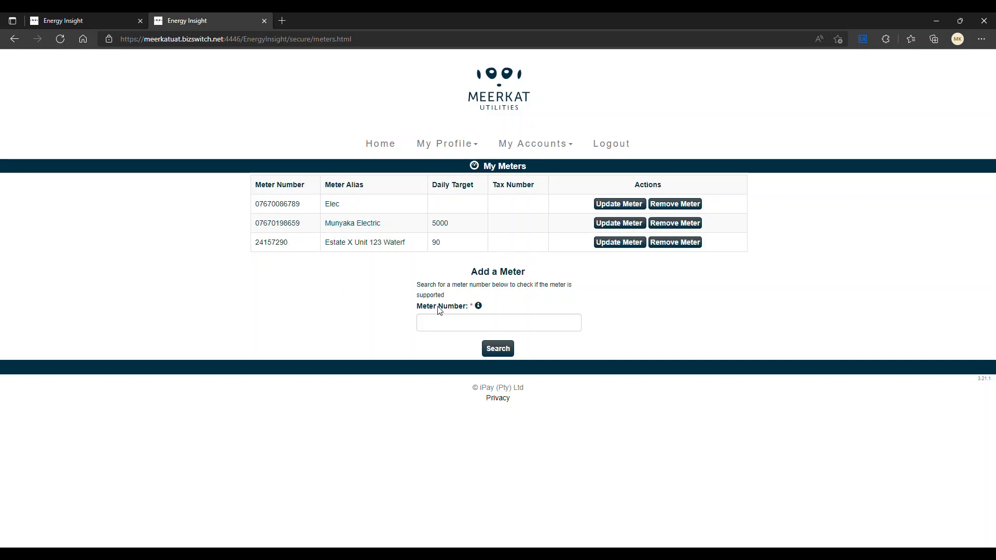